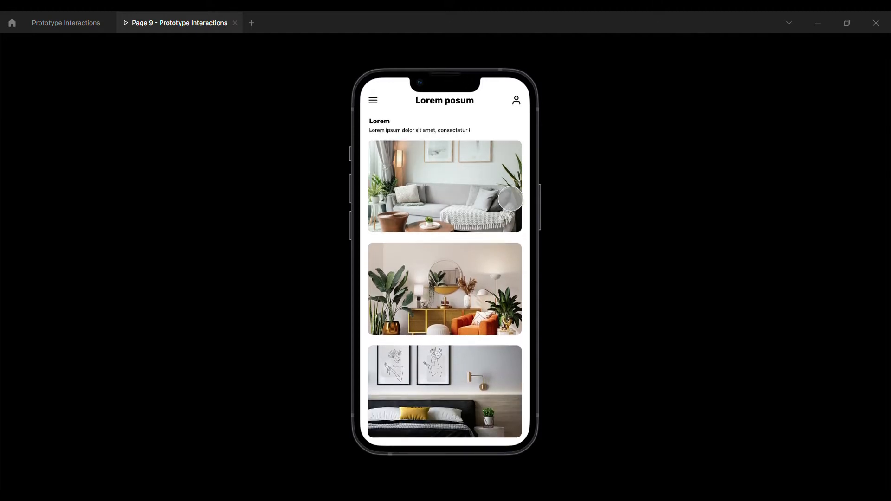
# Return from presentation view to the Prototype Interactions design file
pyautogui.click(66, 22)
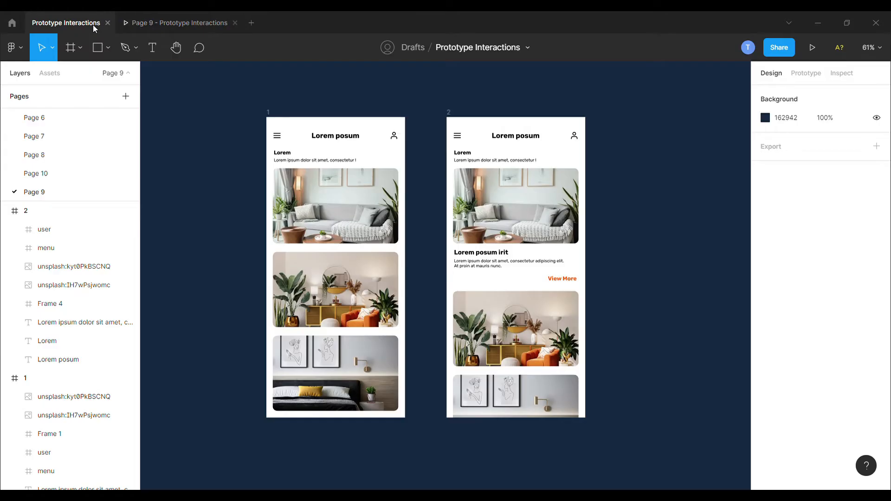
# Show the Prototype settings and select frame 1's first room image to link to frame 2
pyautogui.click(516, 328)
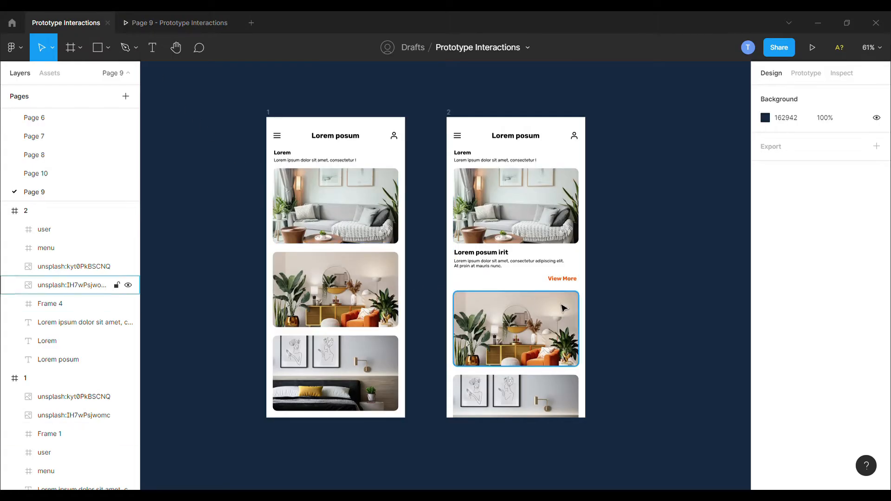
pyautogui.click(298, 231)
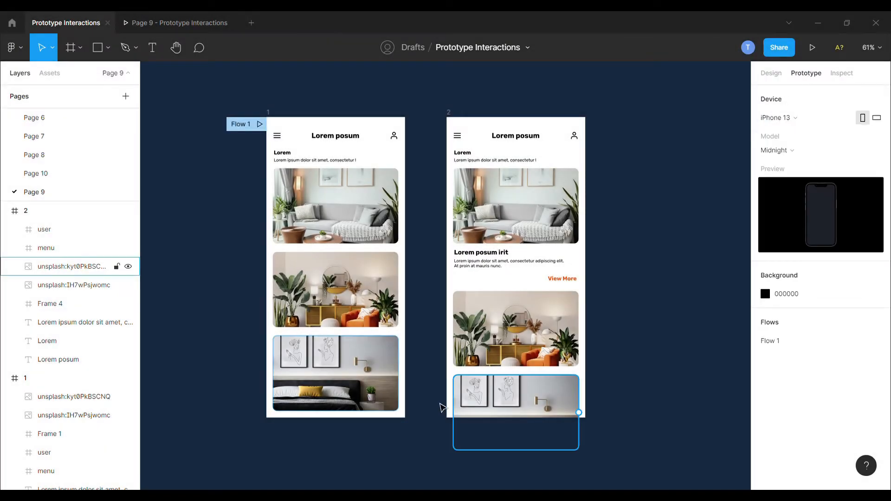
pyautogui.click(515, 329)
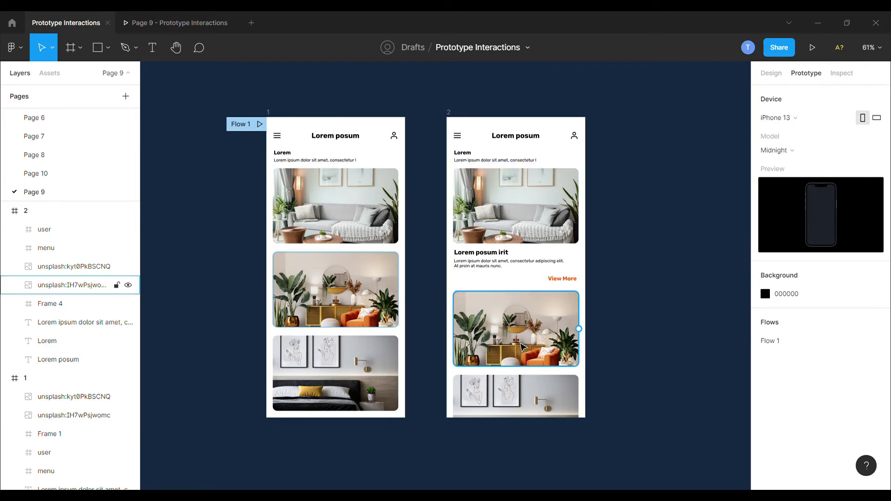
pyautogui.click(628, 381)
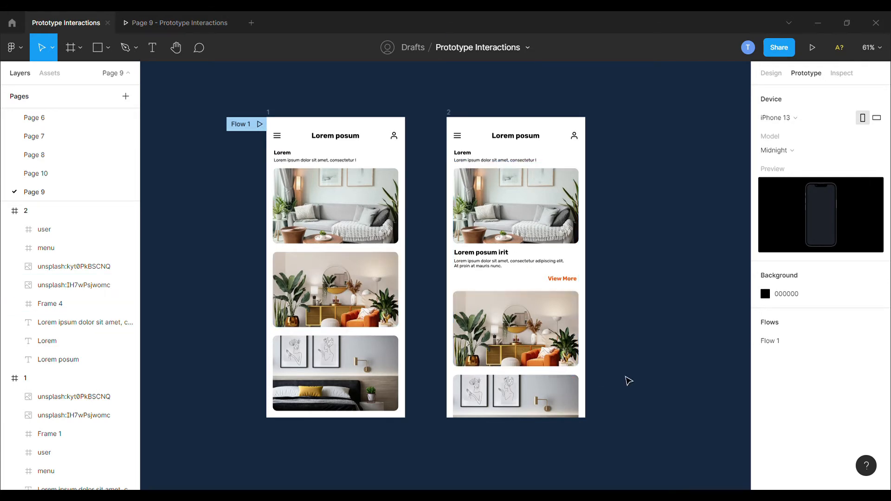
pyautogui.moveTo(635, 355)
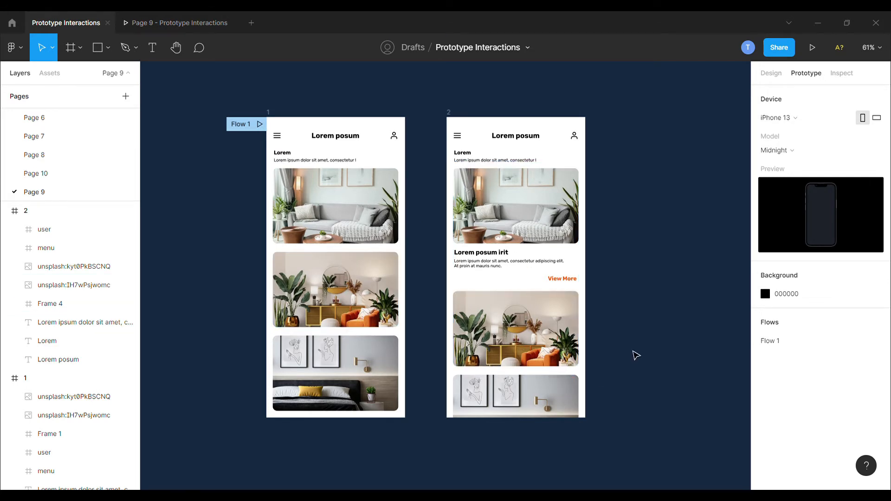
pyautogui.moveTo(718, 143)
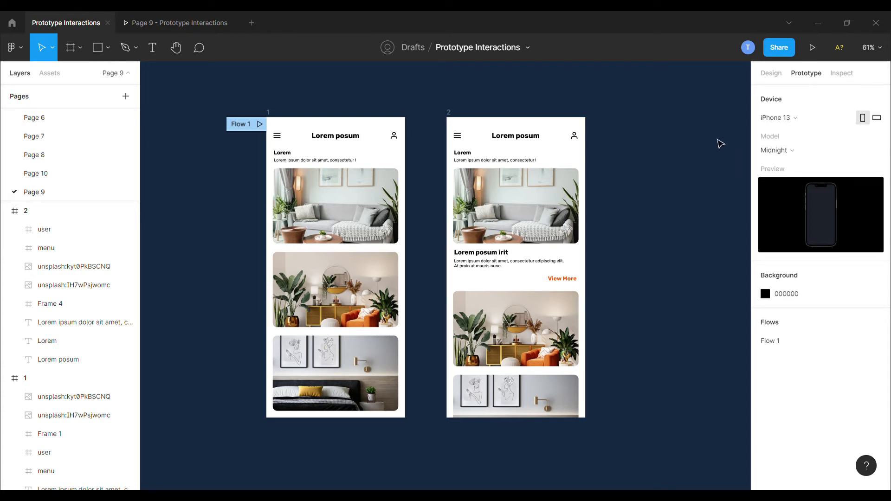
pyautogui.click(335, 206)
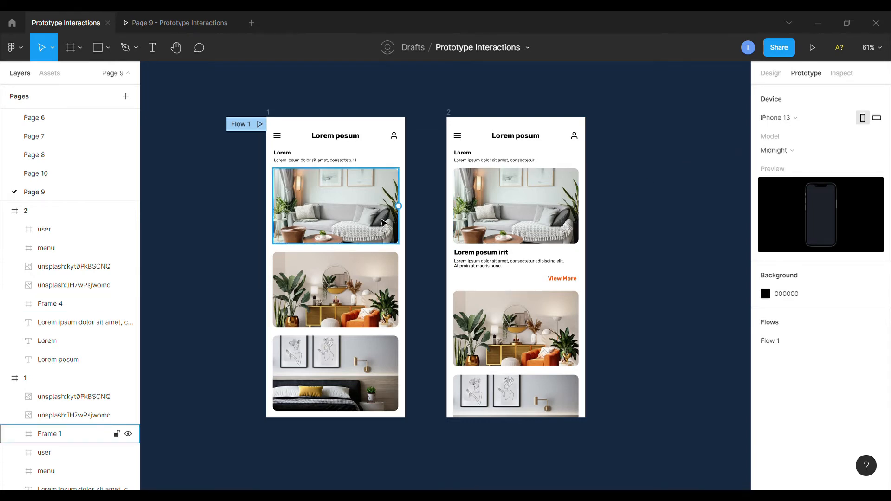
pyautogui.click(335, 206)
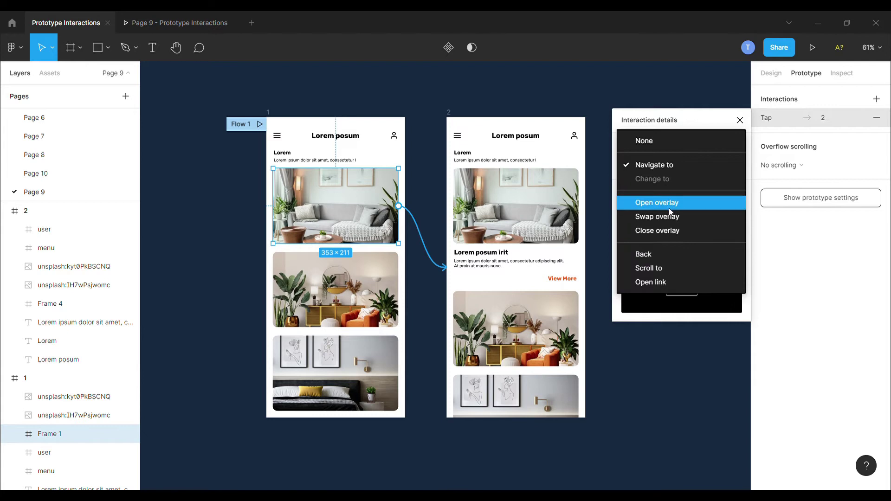
# Set the image's tap to Swap overlay, Smart animate, 500ms, and launch the preview
pyautogui.click(658, 217)
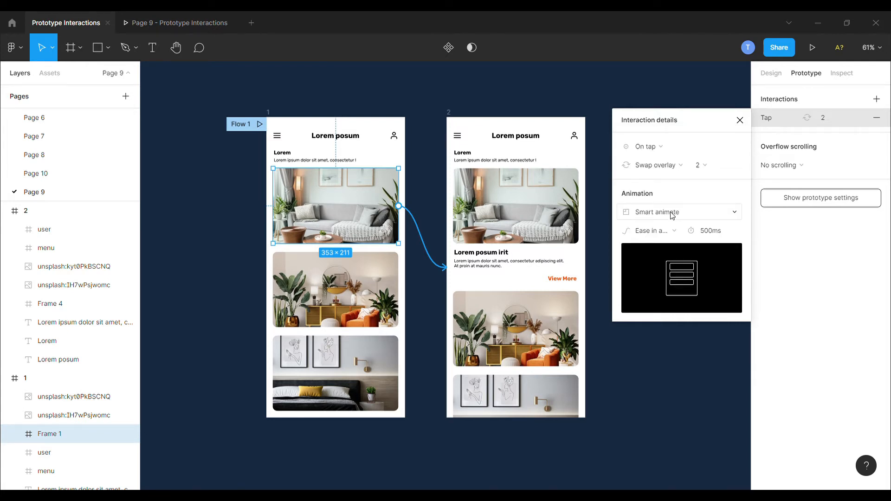
pyautogui.moveTo(675, 237)
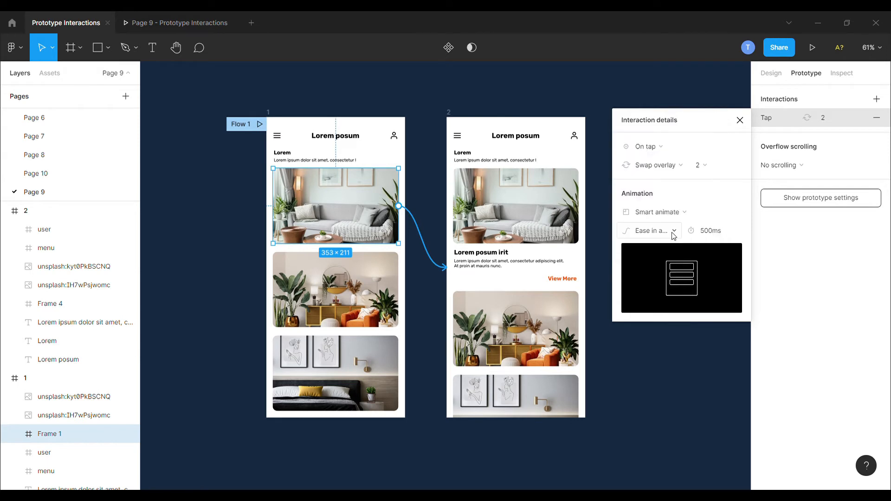
pyautogui.click(711, 230)
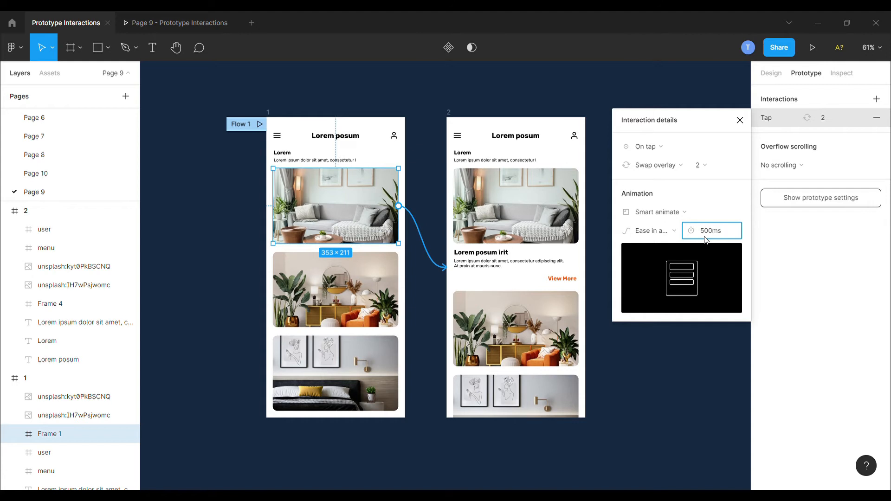
pyautogui.click(739, 120)
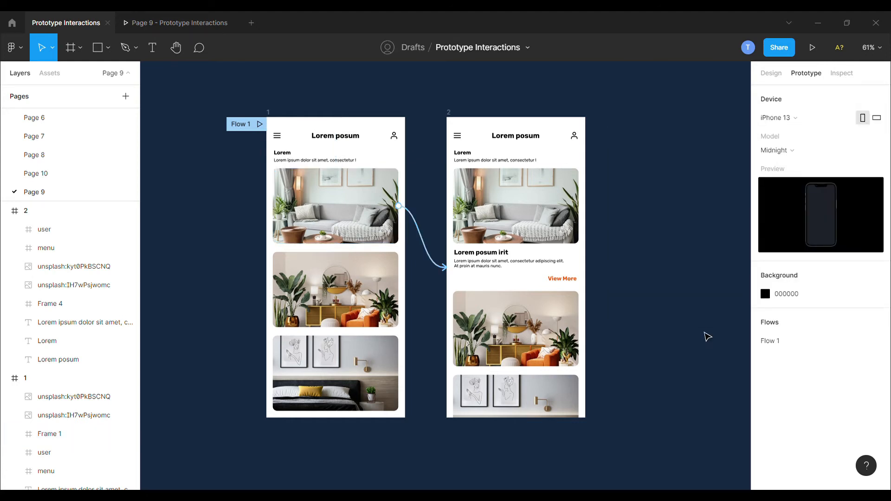
pyautogui.moveTo(742, 84)
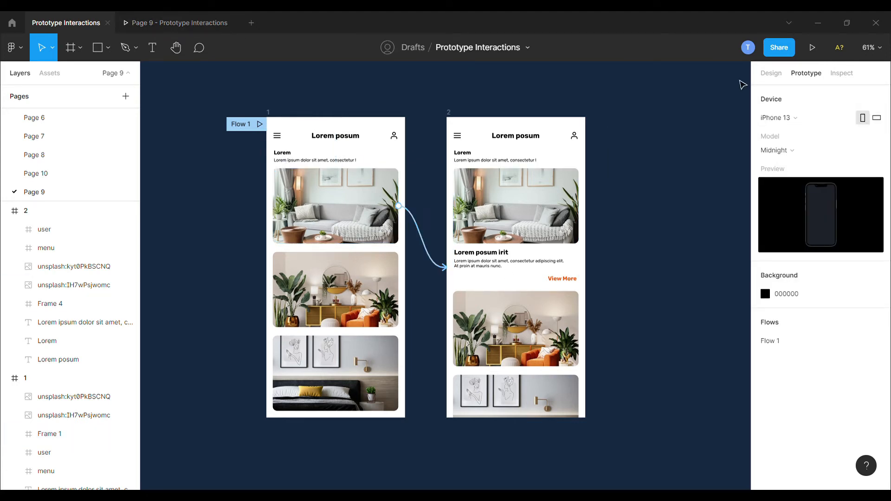
pyautogui.click(812, 47)
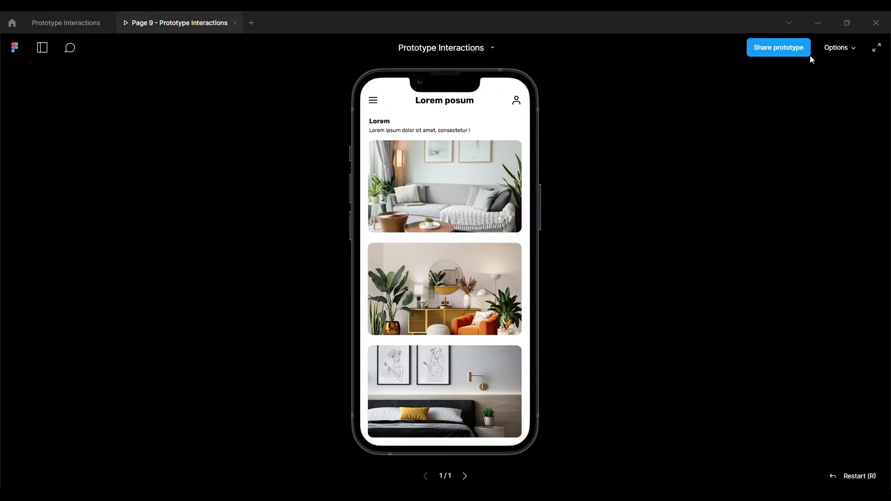
# Tap the first room image in the preview to expand its title and description
pyautogui.click(463, 191)
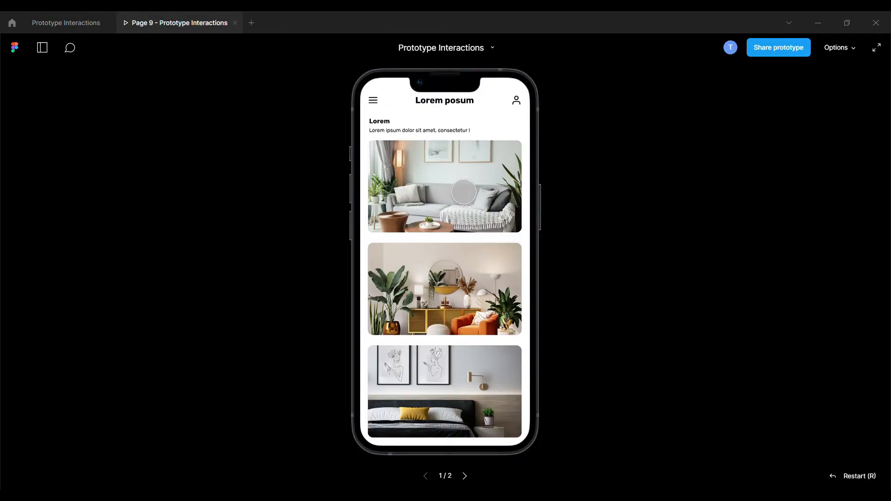
pyautogui.click(463, 192)
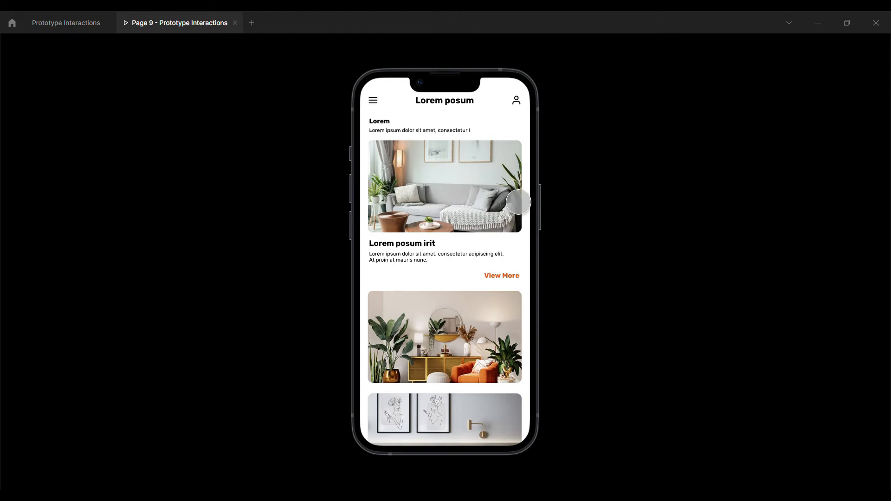
pyautogui.moveTo(473, 183)
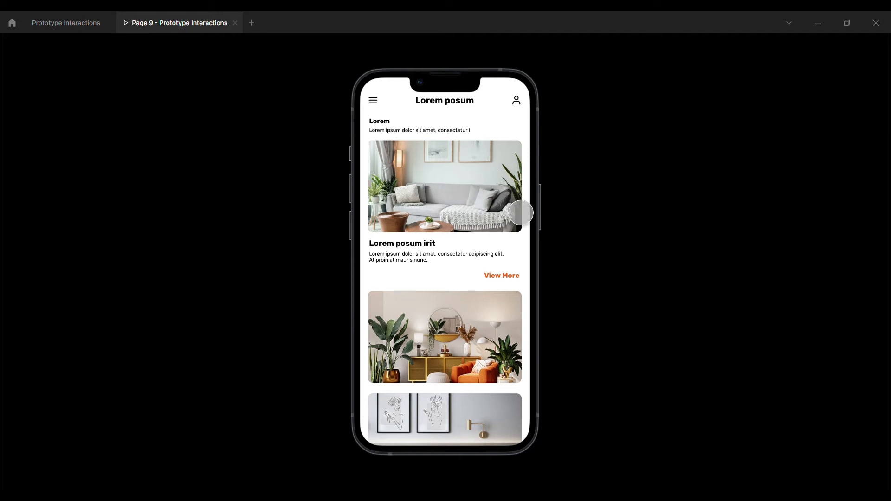
pyautogui.moveTo(528, 211)
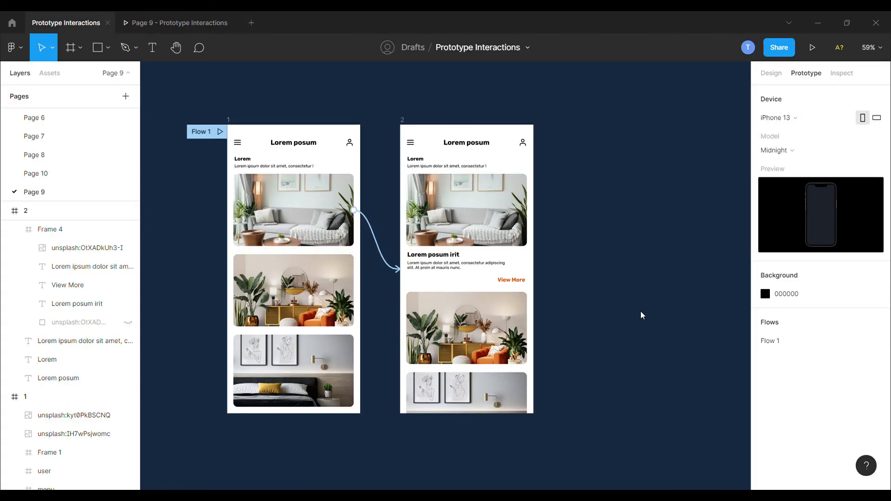
# Give frame 2's expanded card a Swap overlay tap back to frame 1, Smart animate, 500ms
pyautogui.click(511, 277)
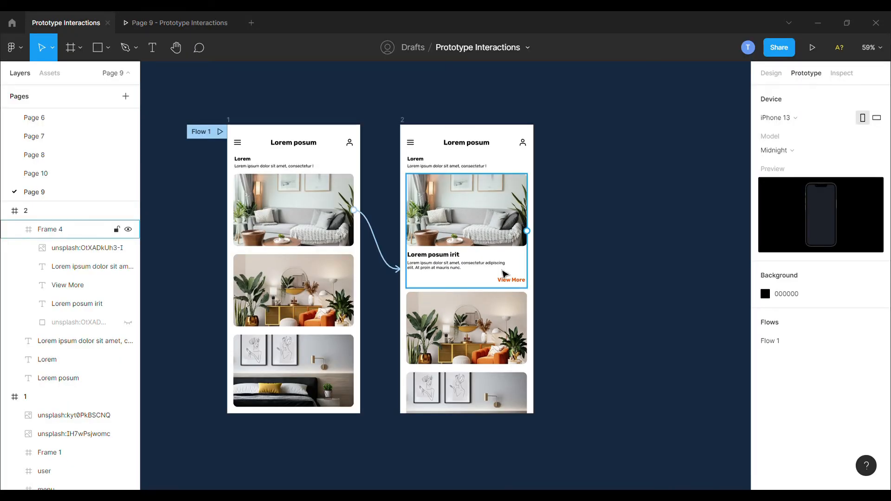
pyautogui.moveTo(536, 239)
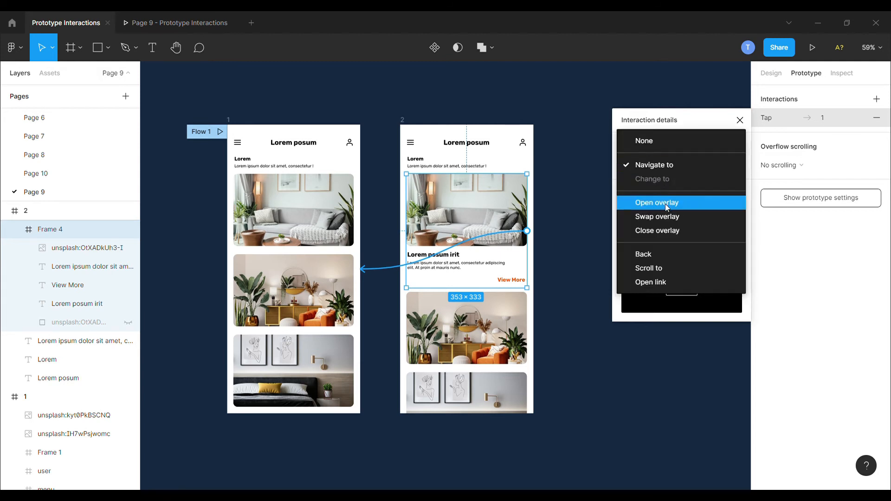
pyautogui.click(658, 217)
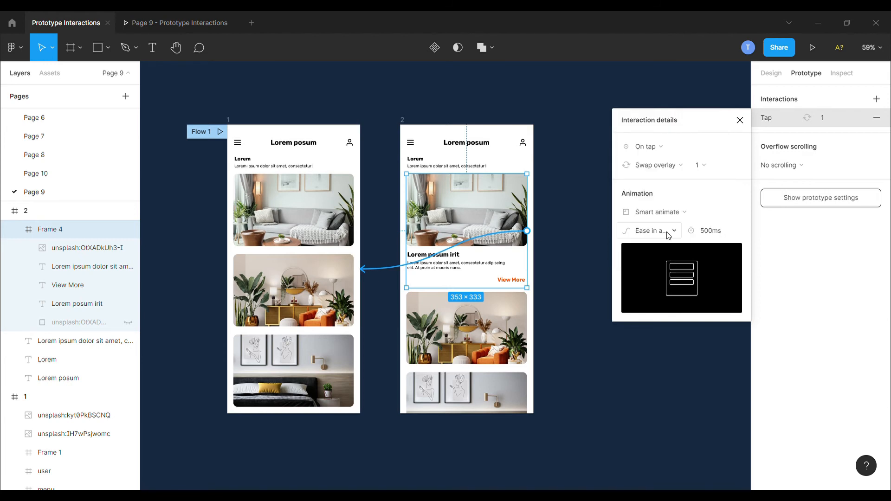
pyautogui.click(712, 230)
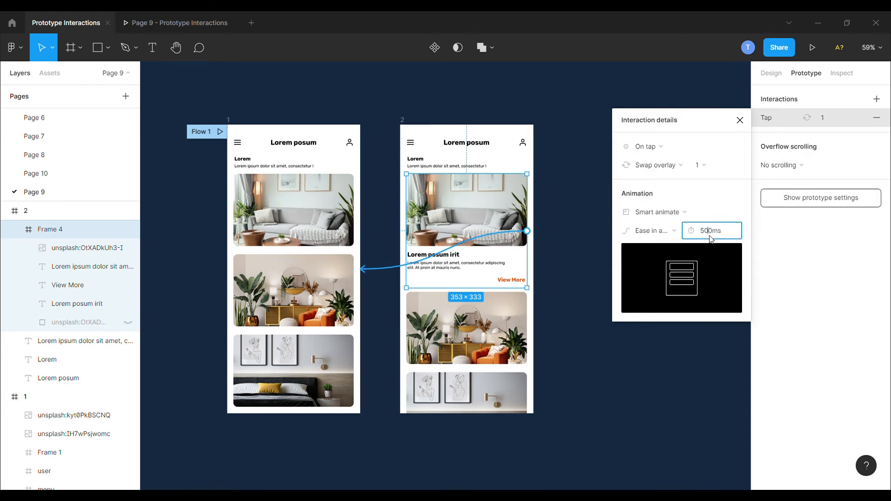
pyautogui.click(740, 120)
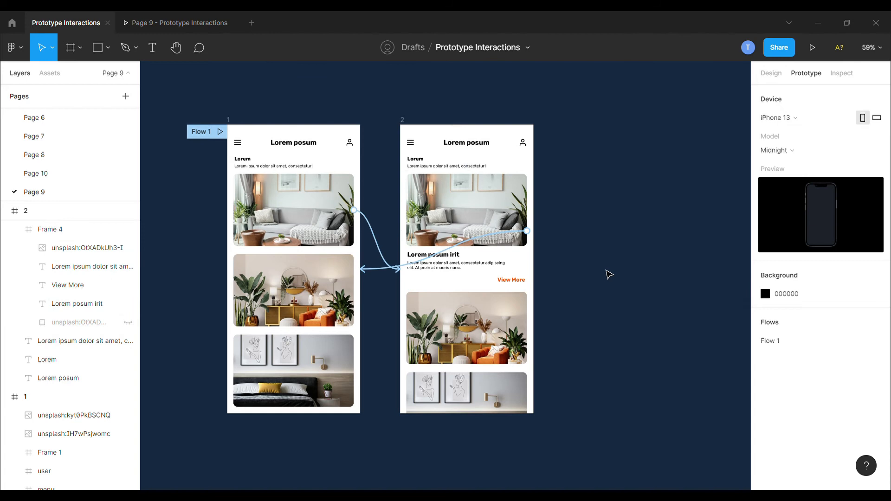